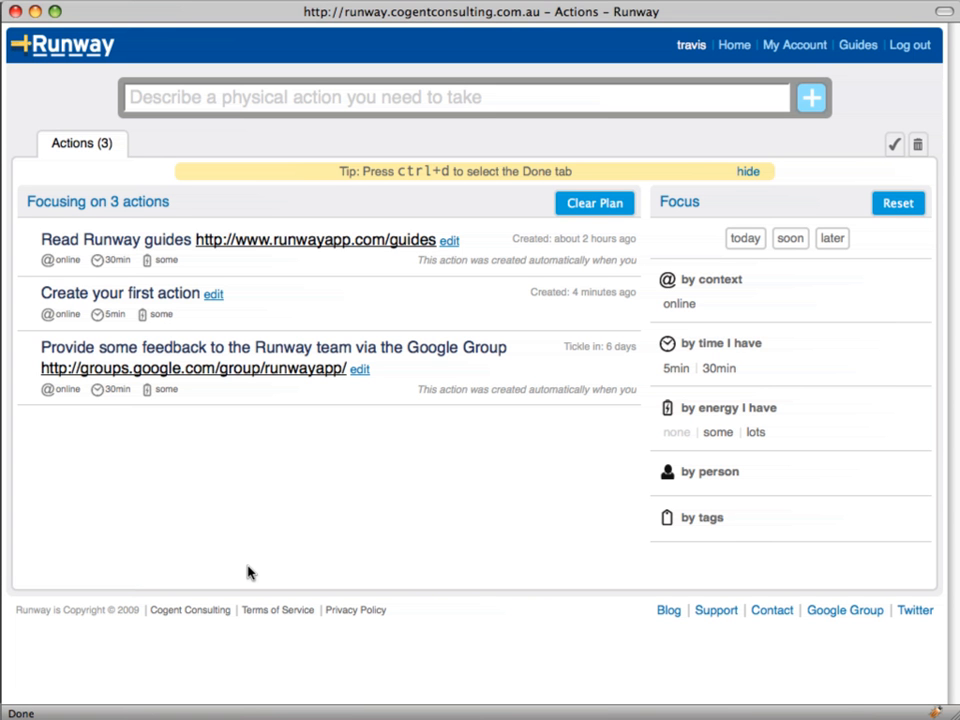
pyautogui.moveTo(218, 572)
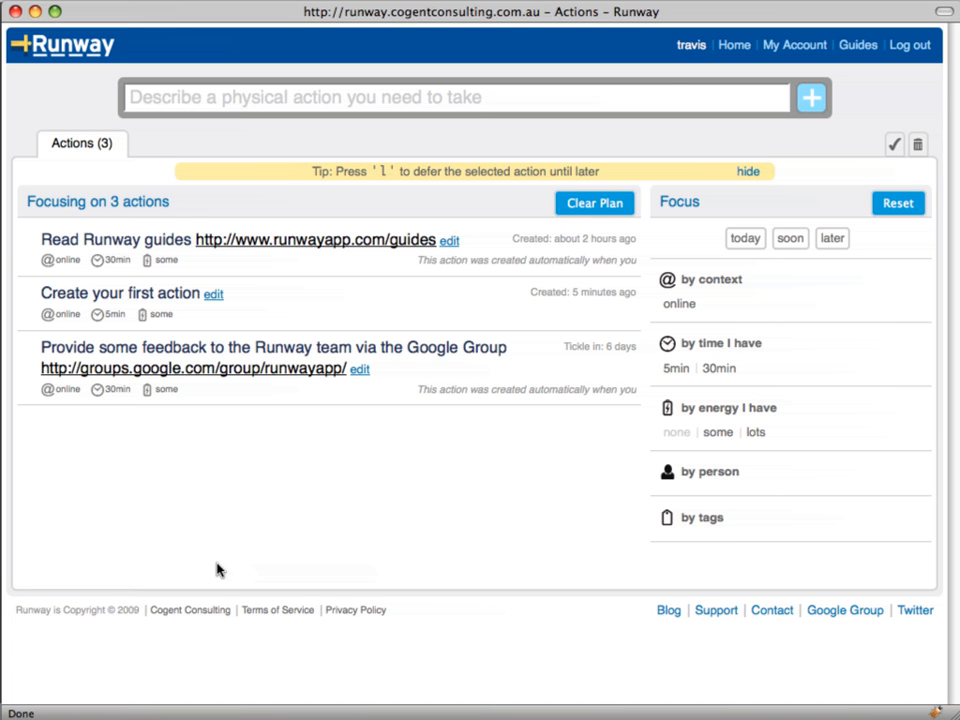
pyautogui.moveTo(662, 84)
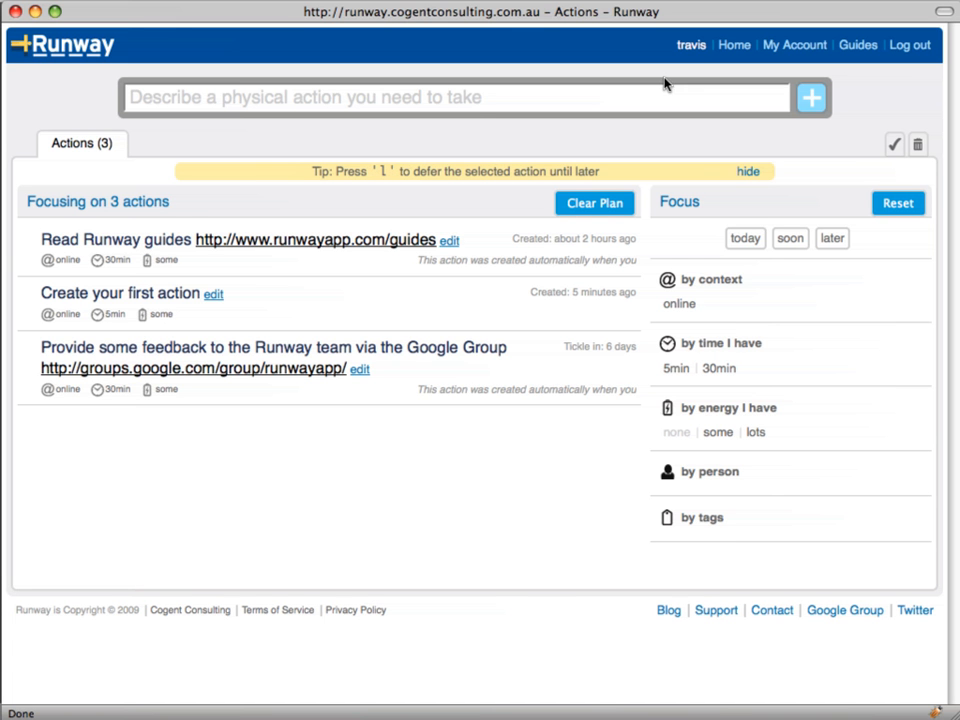
pyautogui.moveTo(708, 56)
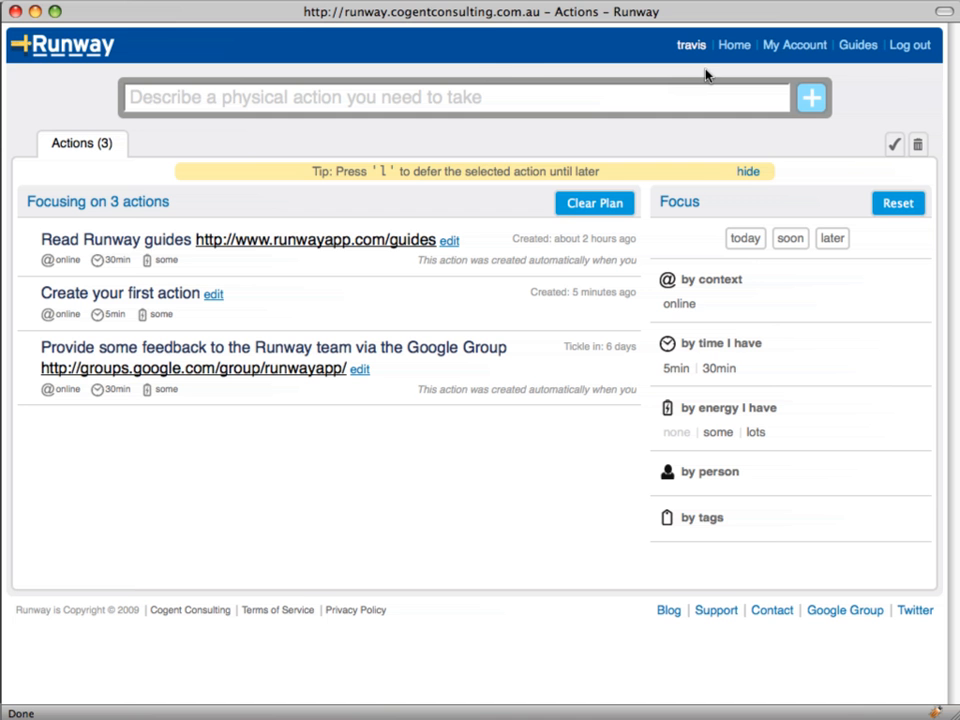
pyautogui.moveTo(544, 56)
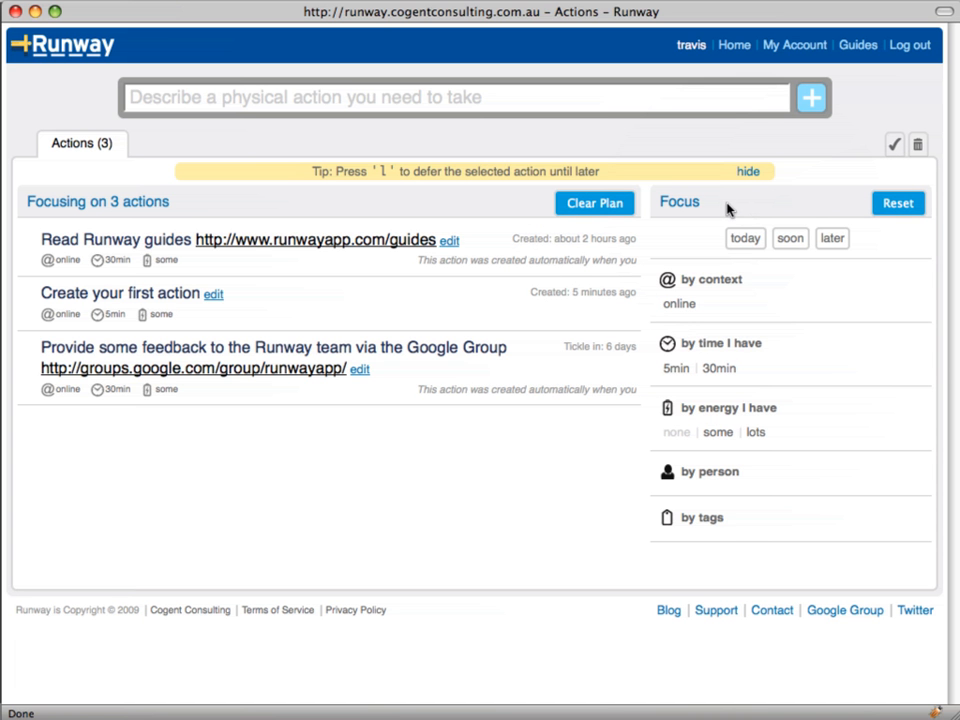
pyautogui.moveTo(284, 214)
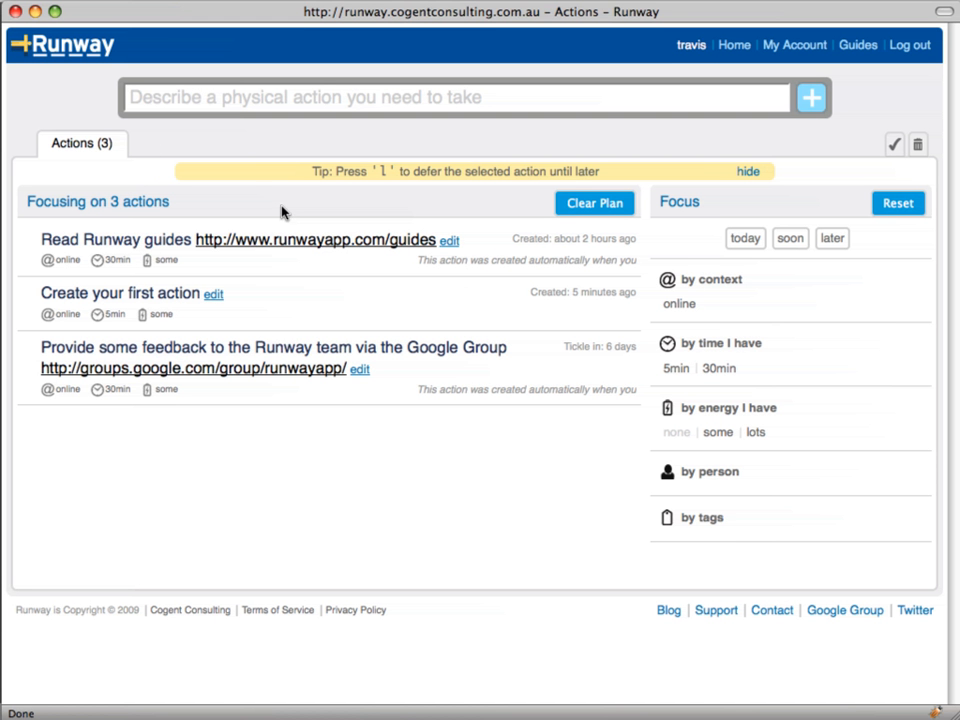
pyautogui.moveTo(294, 210)
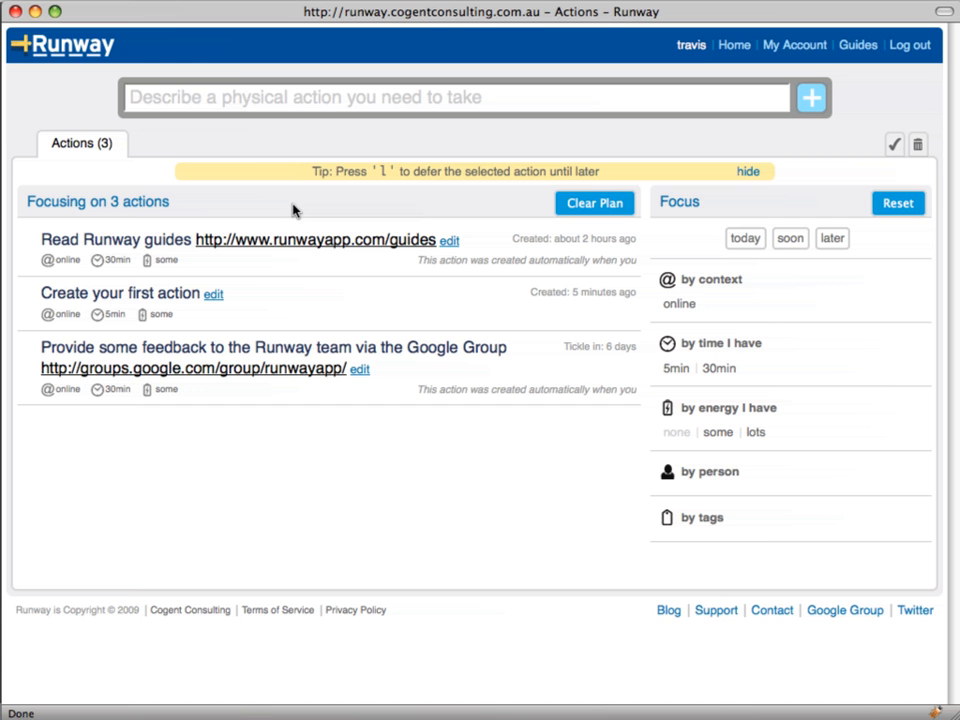
# - Add the action 'call dad to wish him a happy birthday' to the list
pyautogui.click(456, 98)
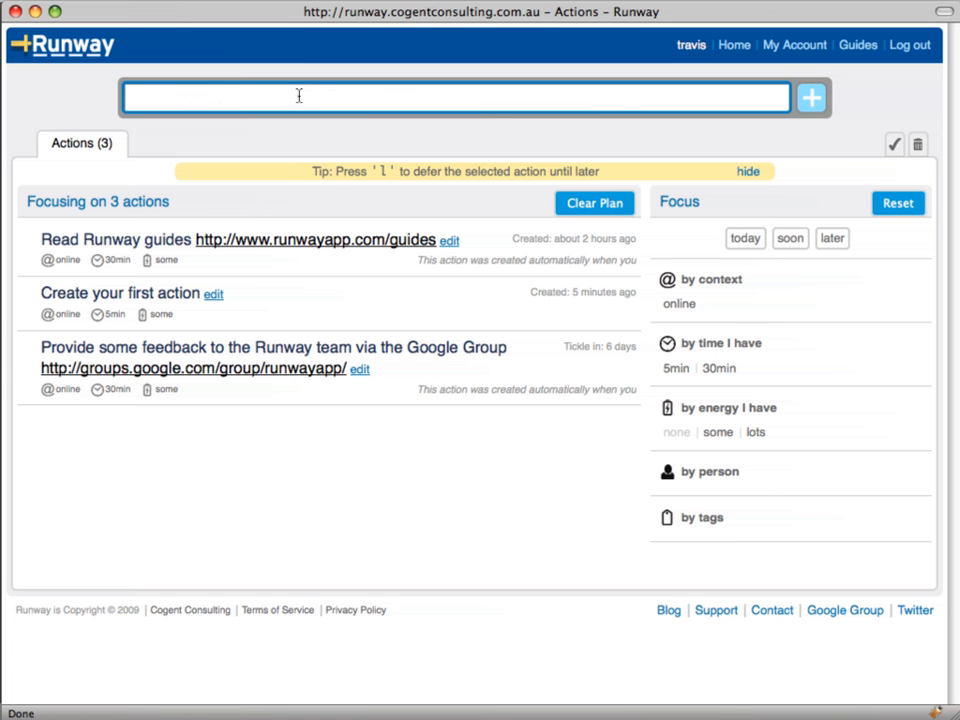
pyautogui.write('call')
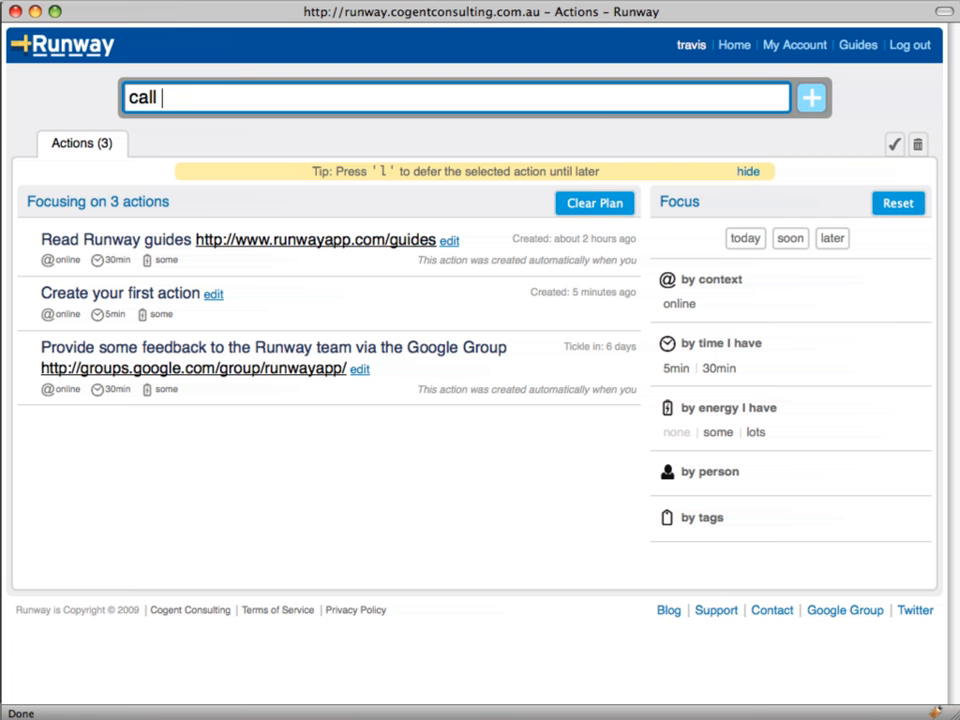
pyautogui.write('dad to w')
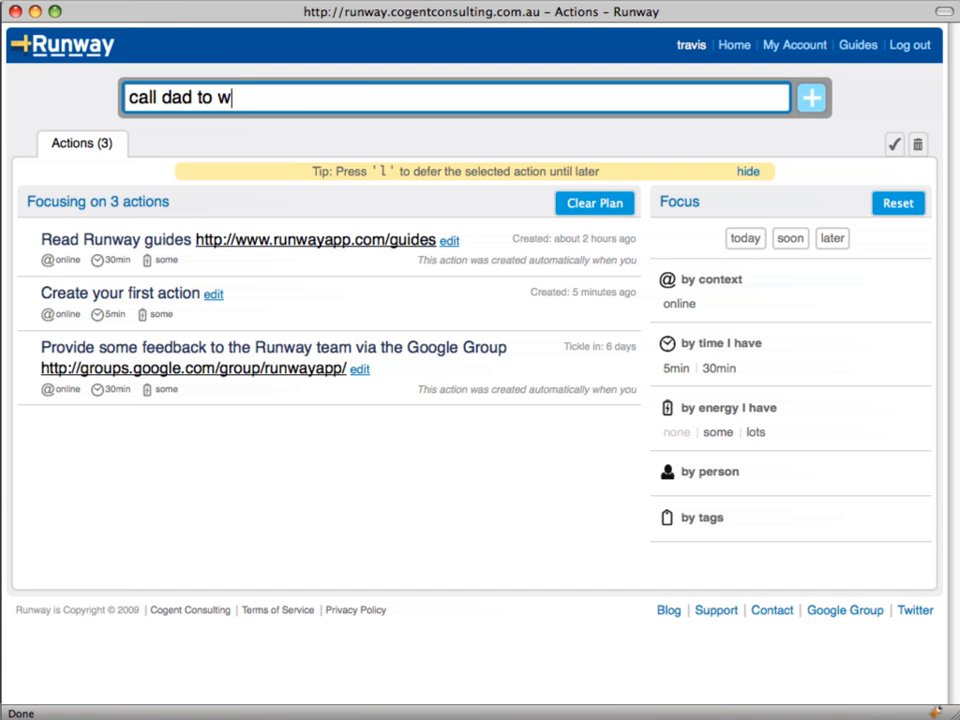
pyautogui.write('ish him a happy')
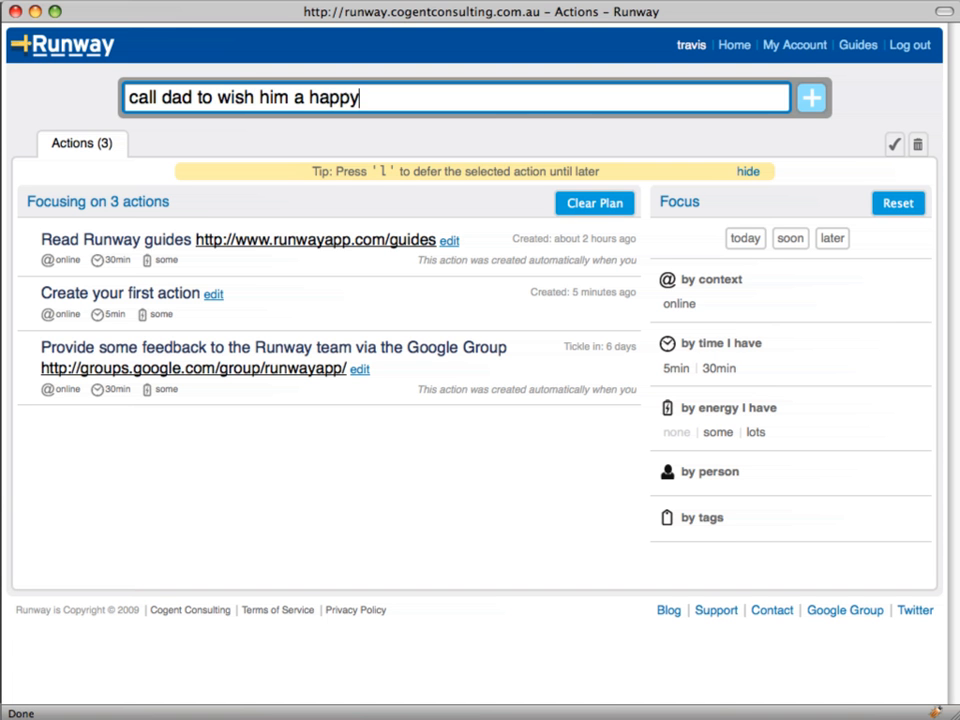
pyautogui.write('birthday')
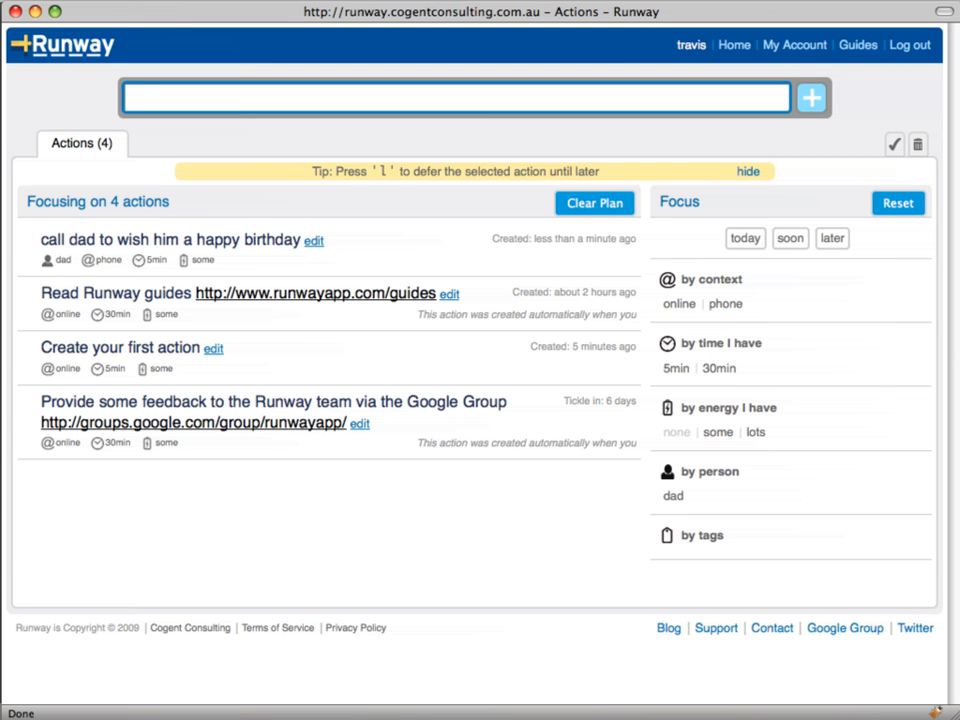
# - Add a second action 'buy milk' to the list
pyautogui.write('b')
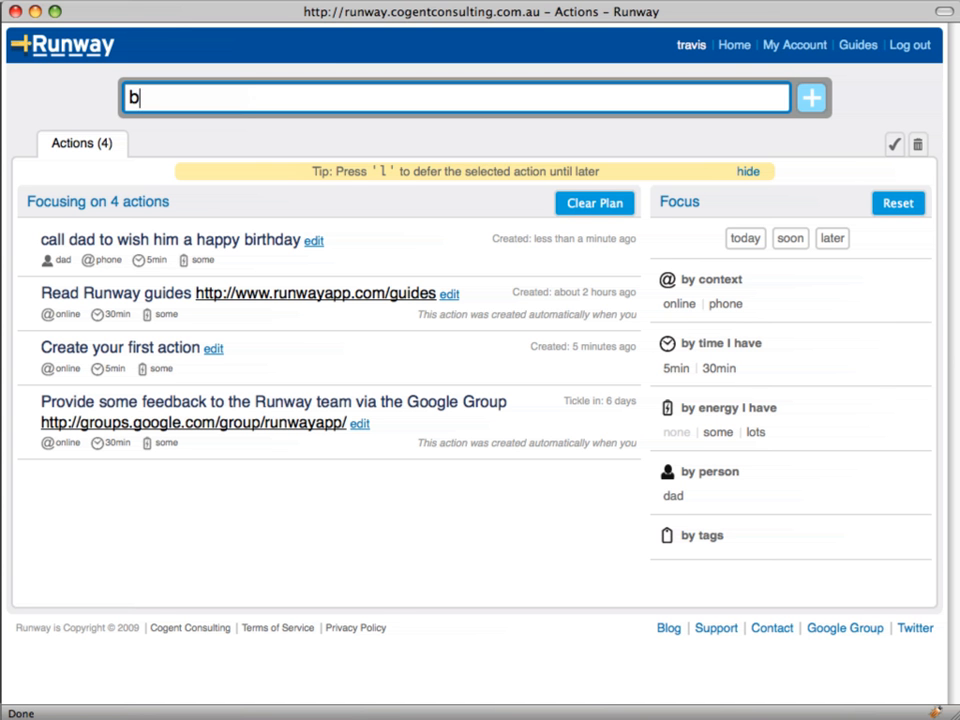
pyautogui.write('uy milk')
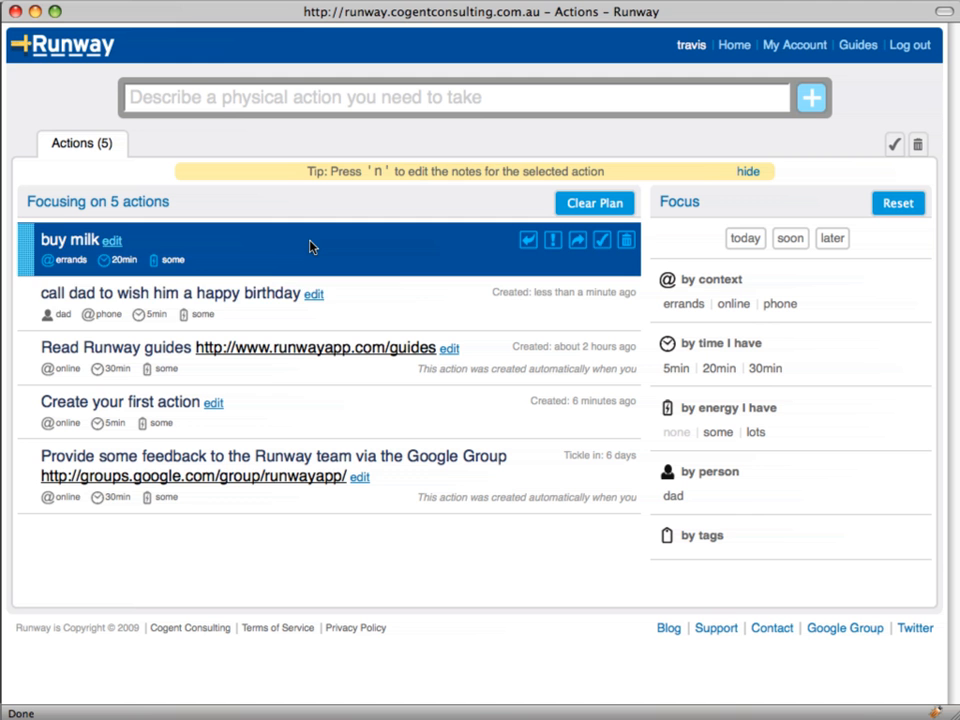
# - Select the Create your first action entry, then the buy milk action, for reordering
pyautogui.click(170, 292)
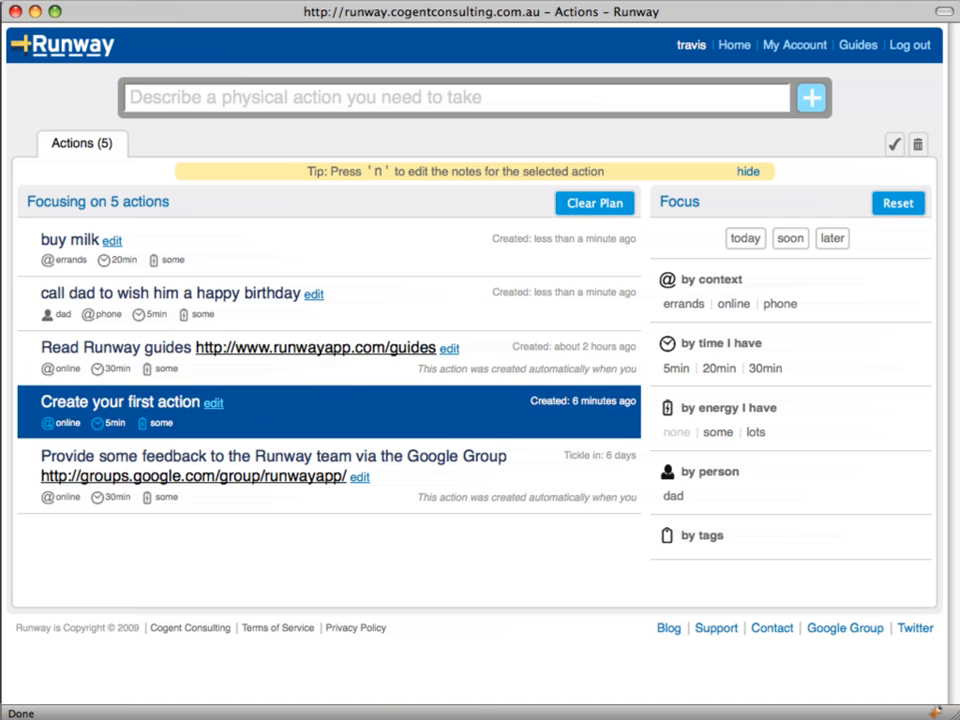
pyautogui.click(64, 246)
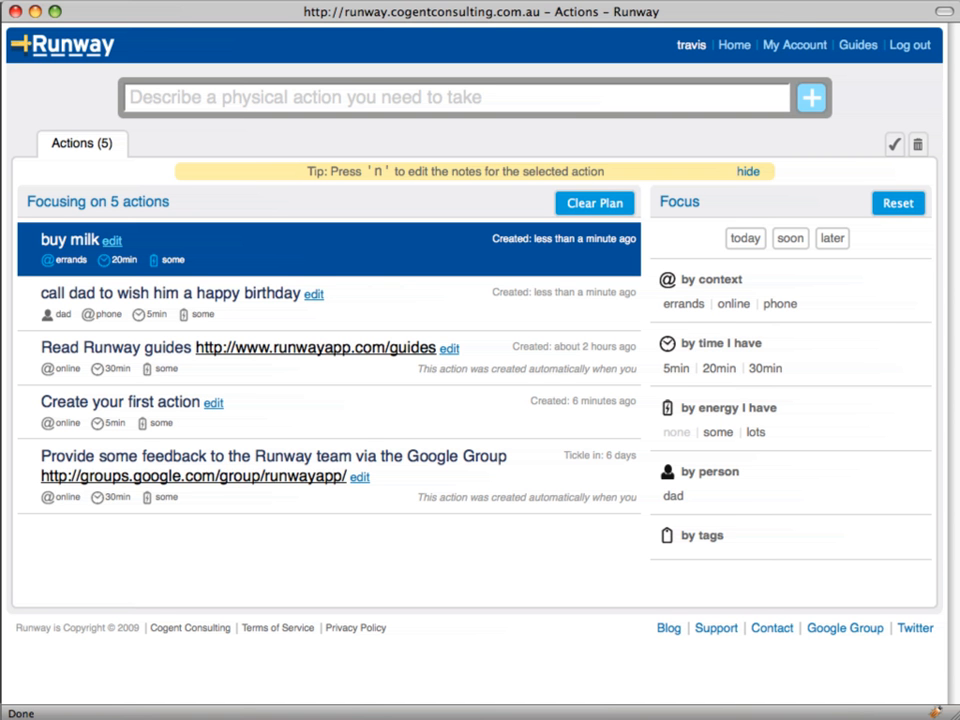
pyautogui.moveTo(352, 204)
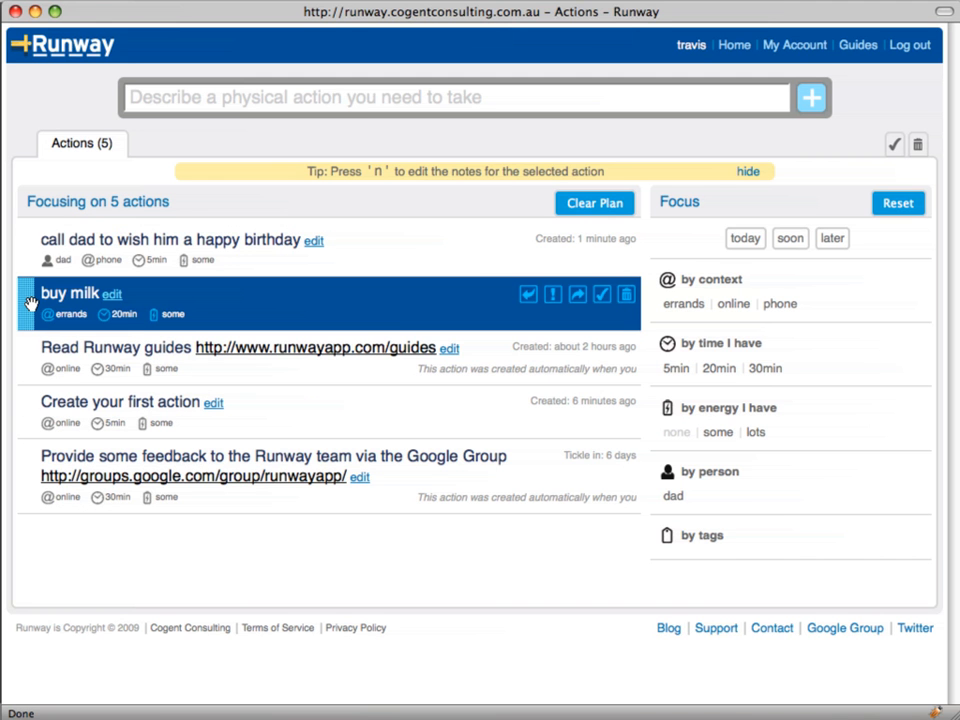
pyautogui.moveTo(394, 302)
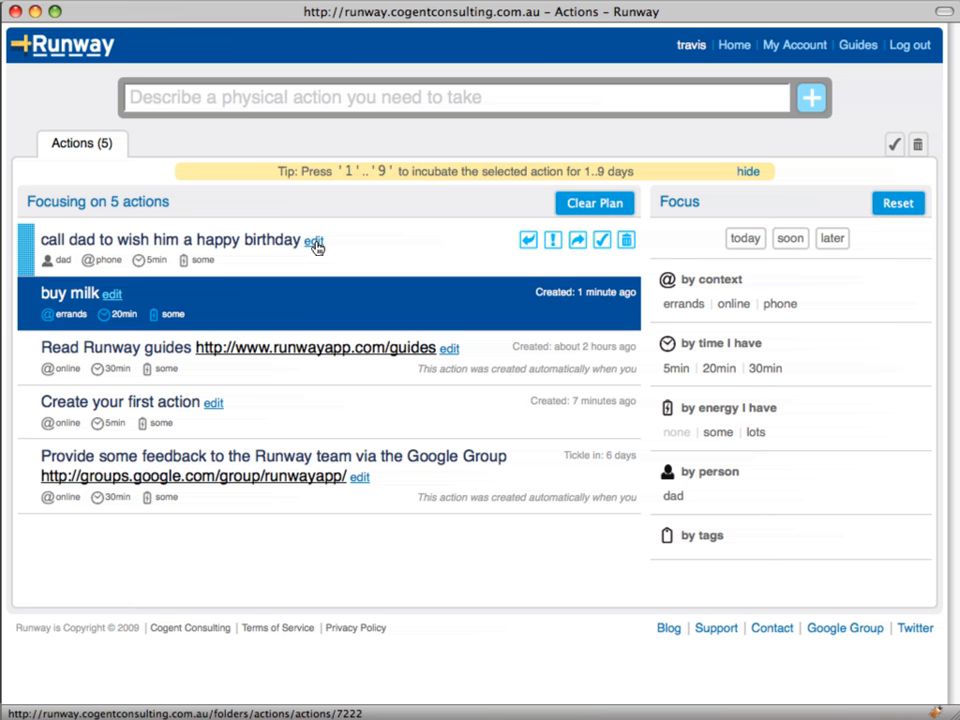
# - Edit and save the birthday call action so it ranks first above buy milk
pyautogui.click(314, 240)
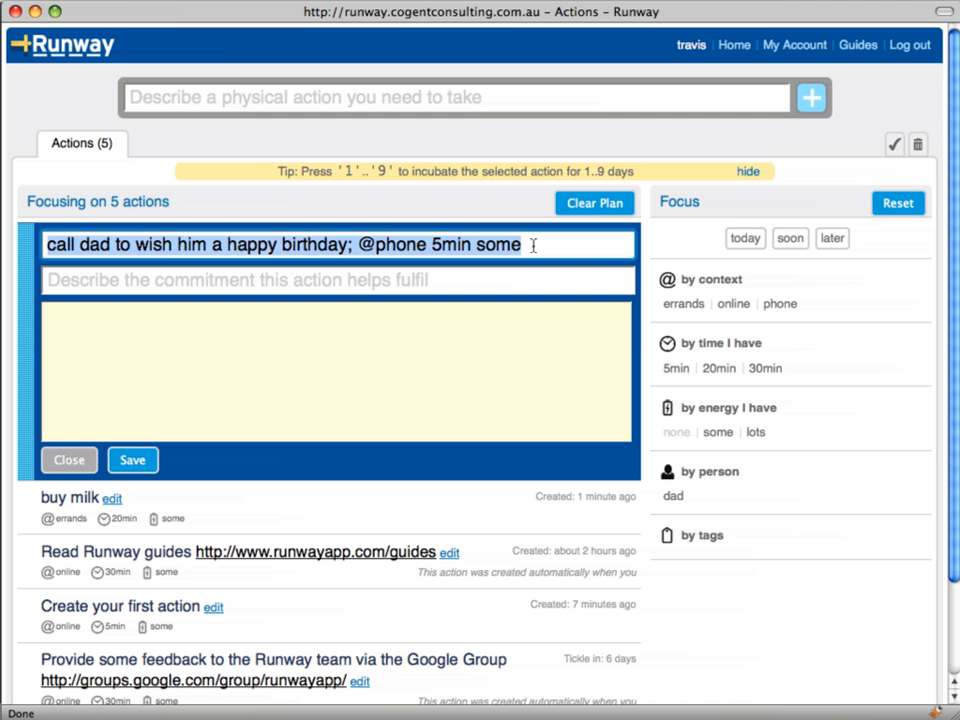
pyautogui.click(132, 458)
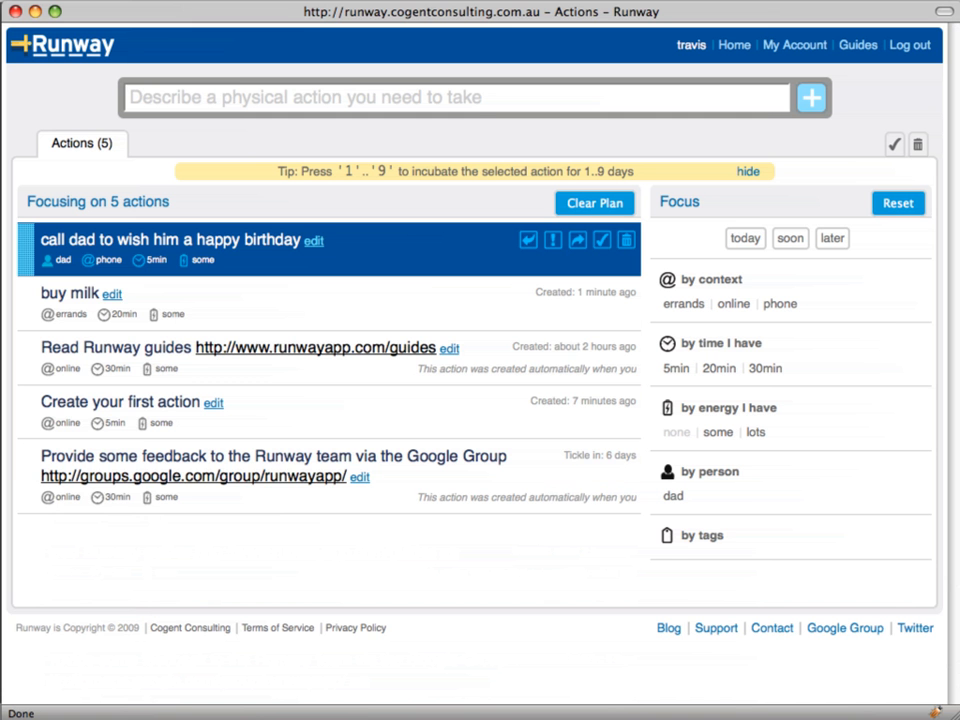
pyautogui.moveTo(392, 258)
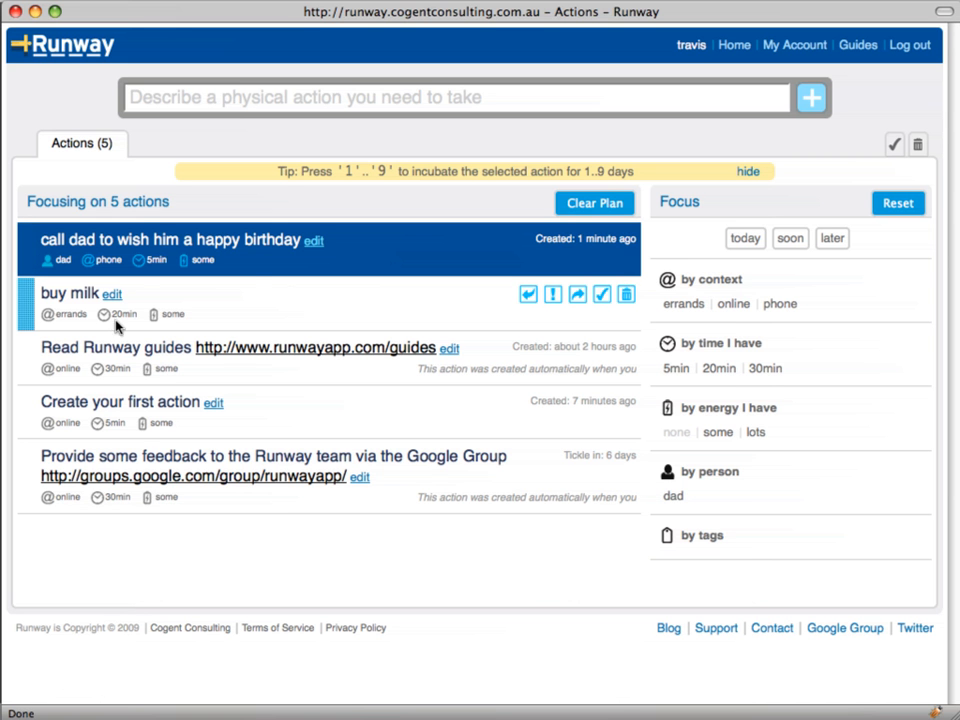
pyautogui.moveTo(118, 302)
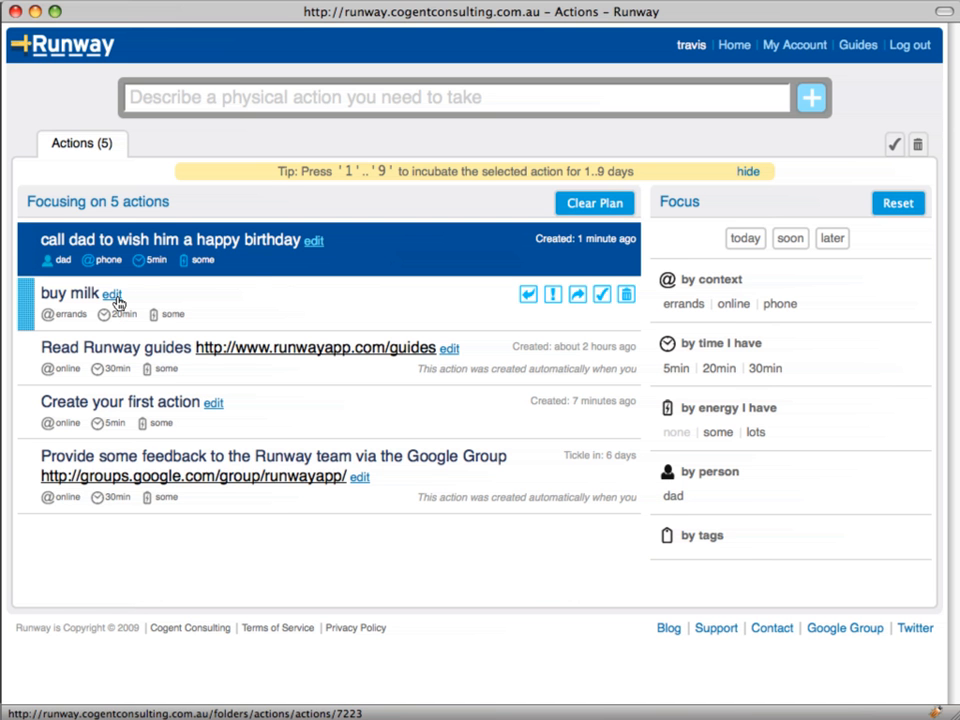
pyautogui.moveTo(348, 288)
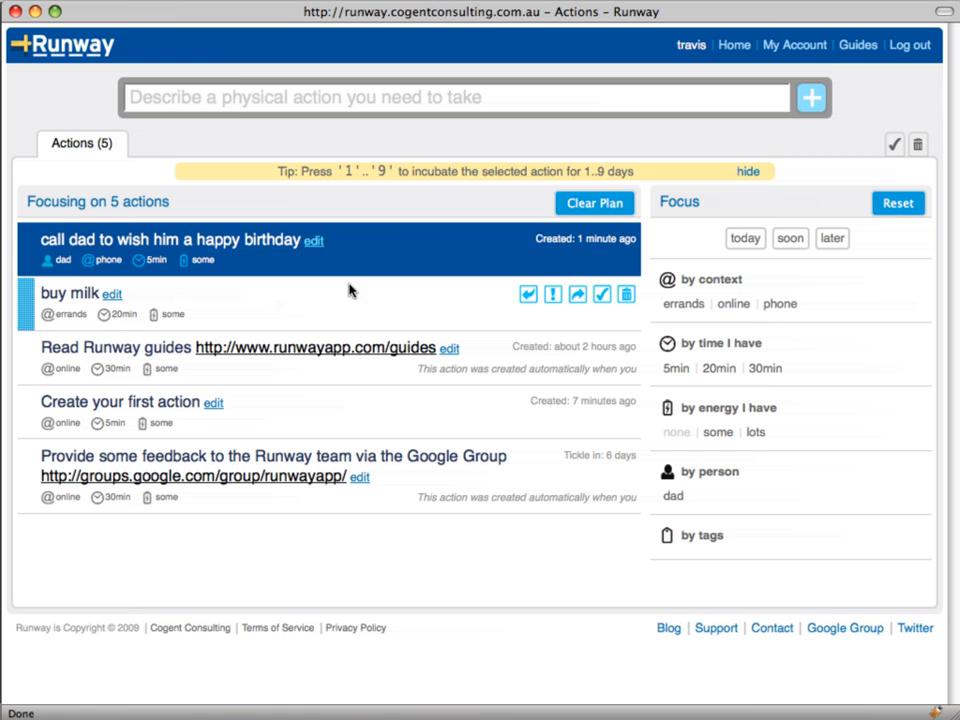
pyautogui.moveTo(312, 306)
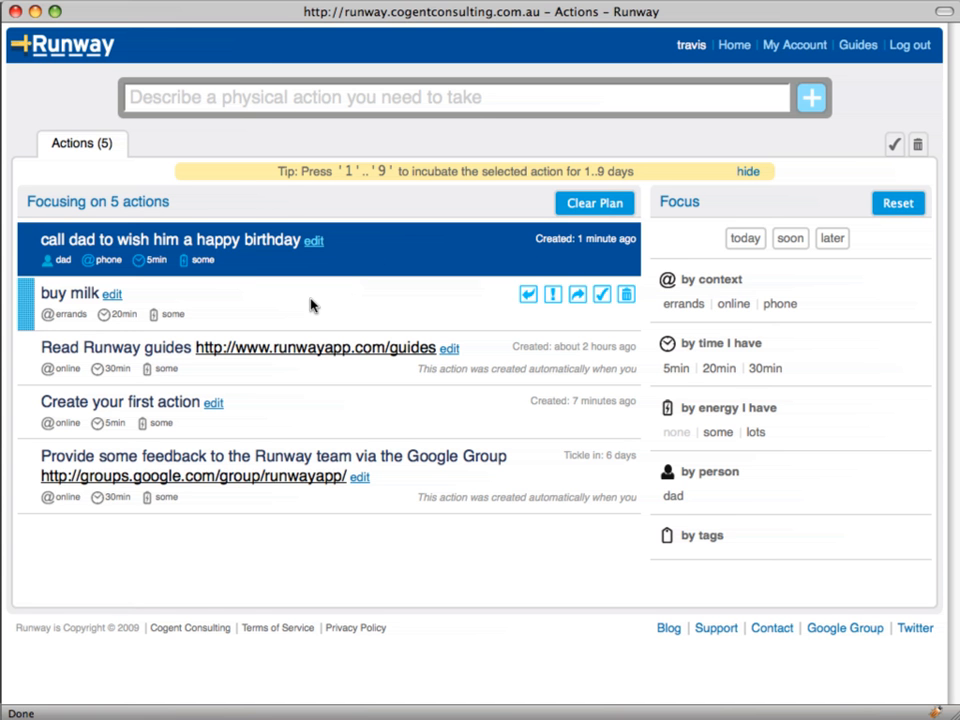
pyautogui.moveTo(136, 296)
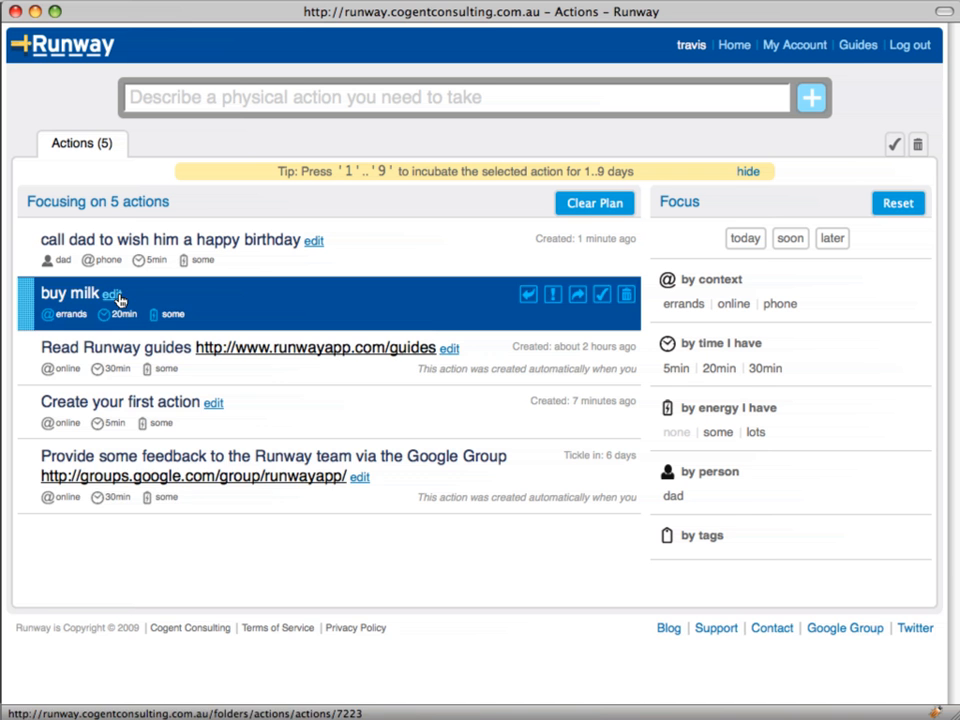
# - Rename buy milk to 'buy milk and eggs', set its energy to none, and save
pyautogui.click(108, 298)
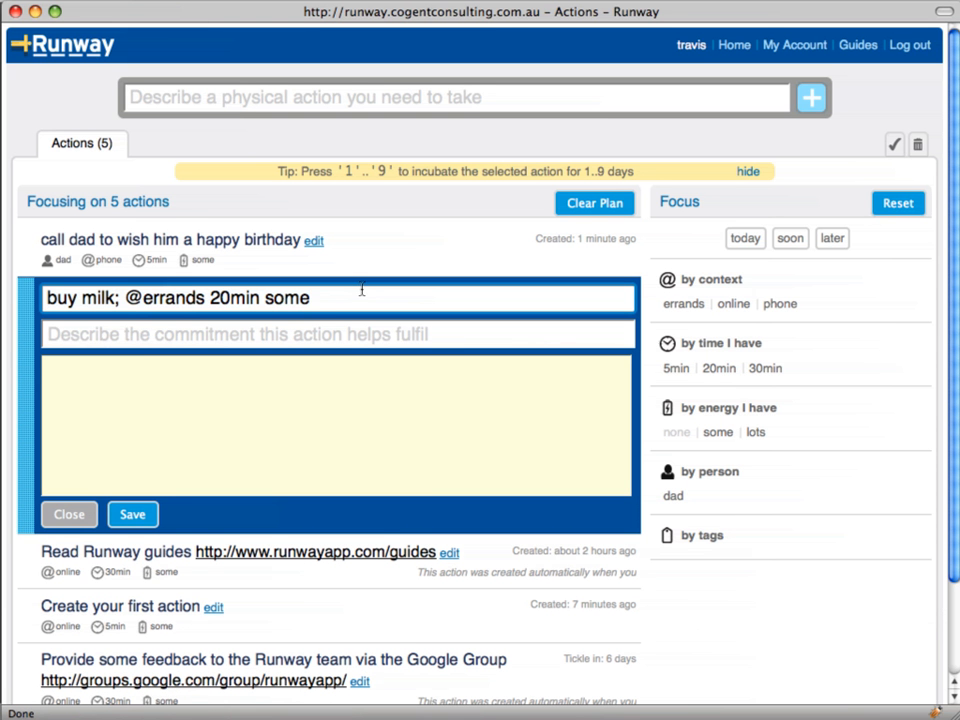
pyautogui.write('and eggs')
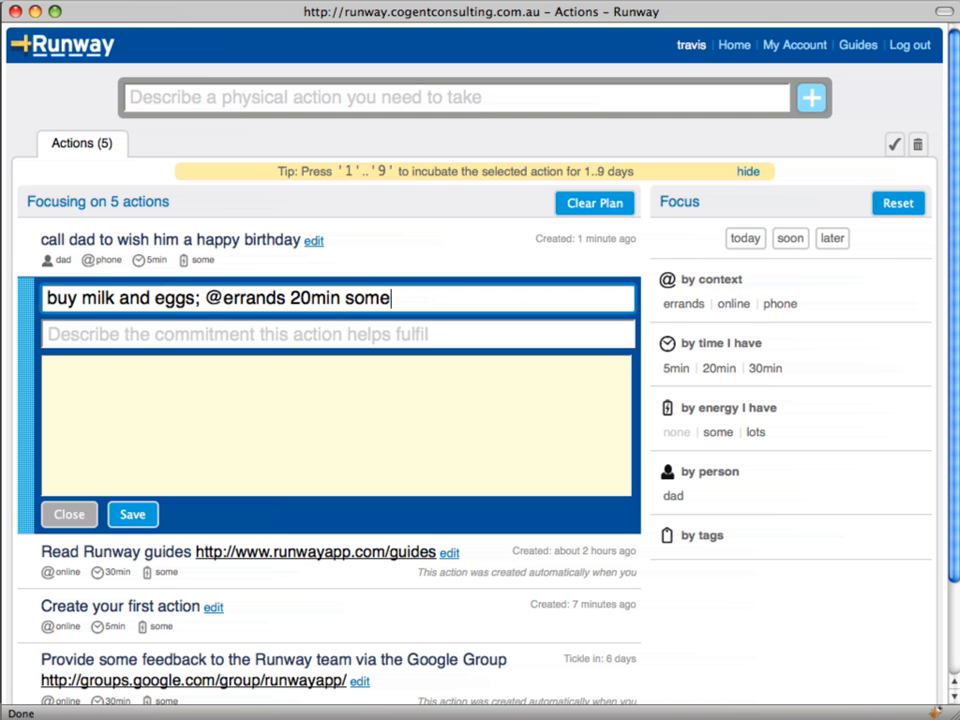
pyautogui.doubleClick(372, 298)
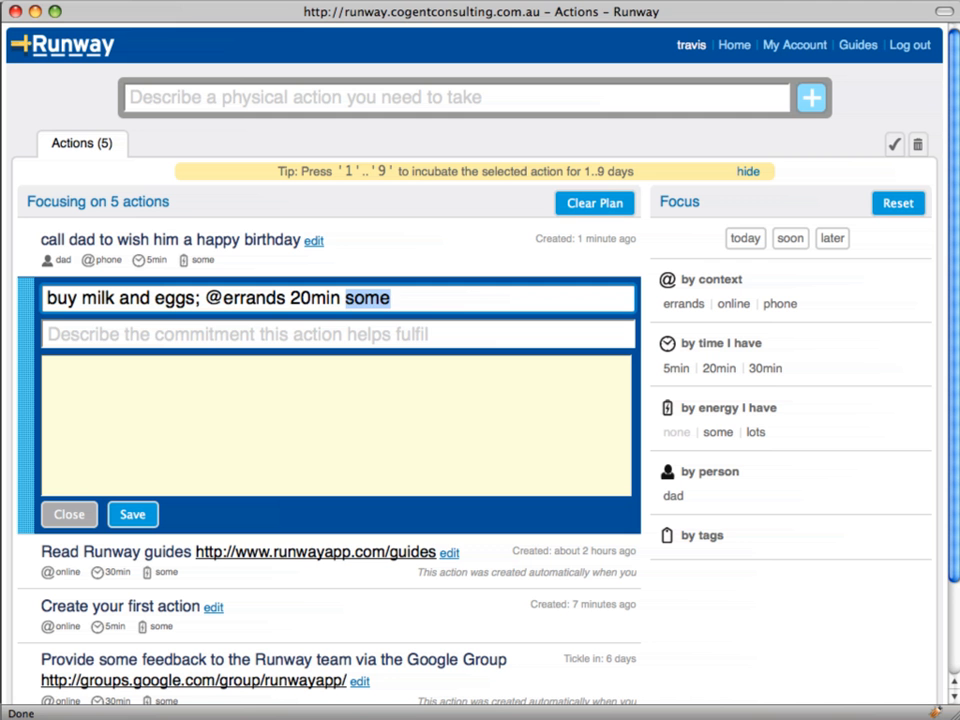
pyautogui.write('none')
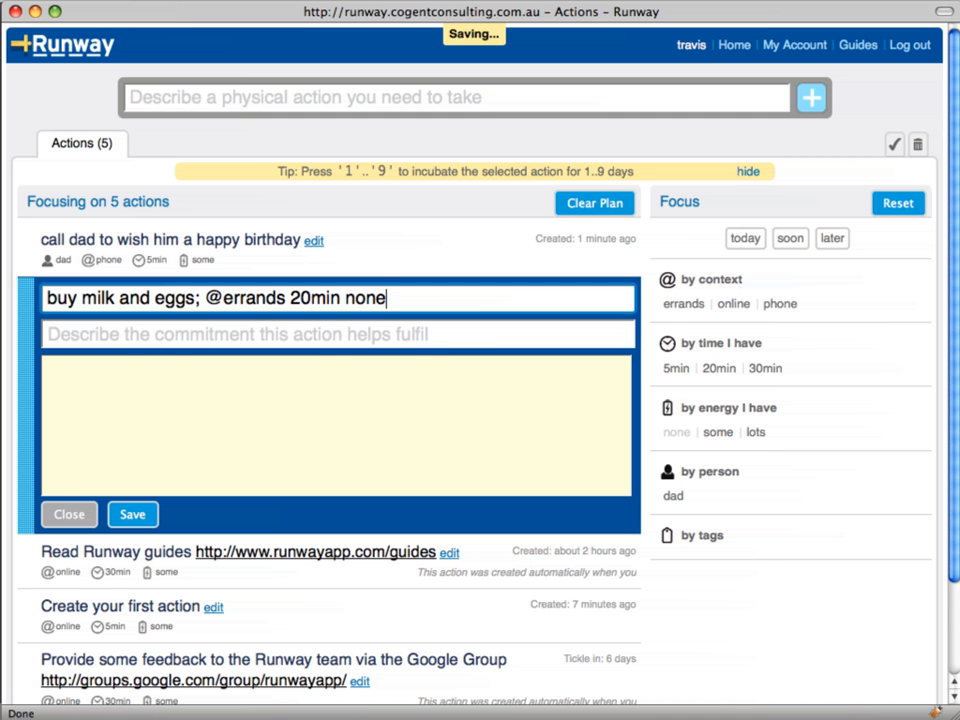
pyautogui.click(132, 514)
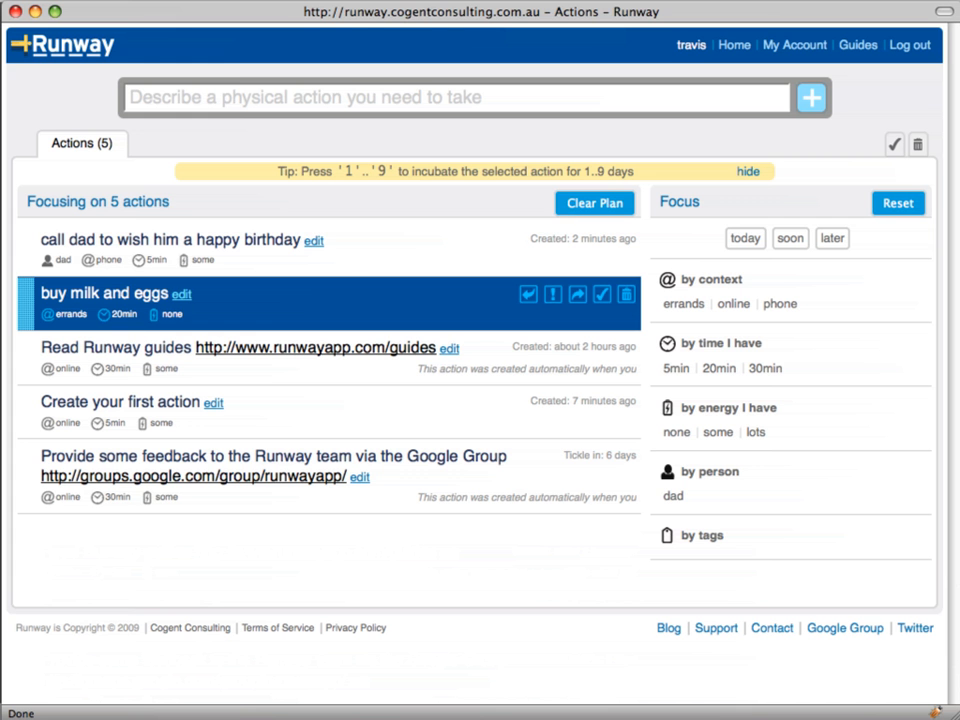
pyautogui.moveTo(352, 294)
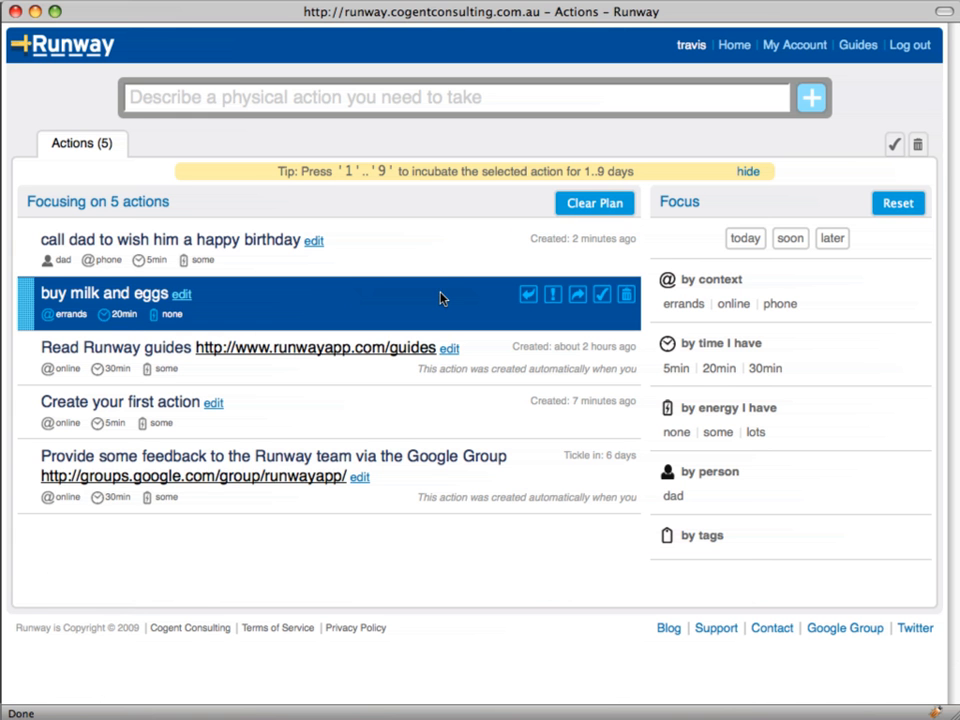
pyautogui.moveTo(538, 472)
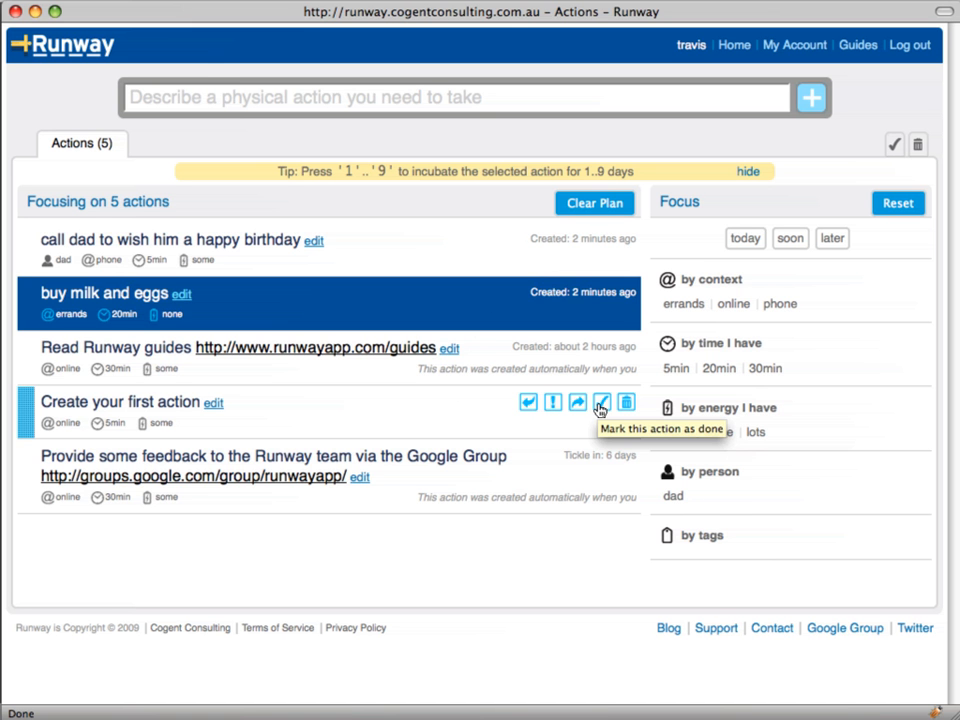
# - Mark 'Create your first action' as done so four actions remain
pyautogui.click(600, 402)
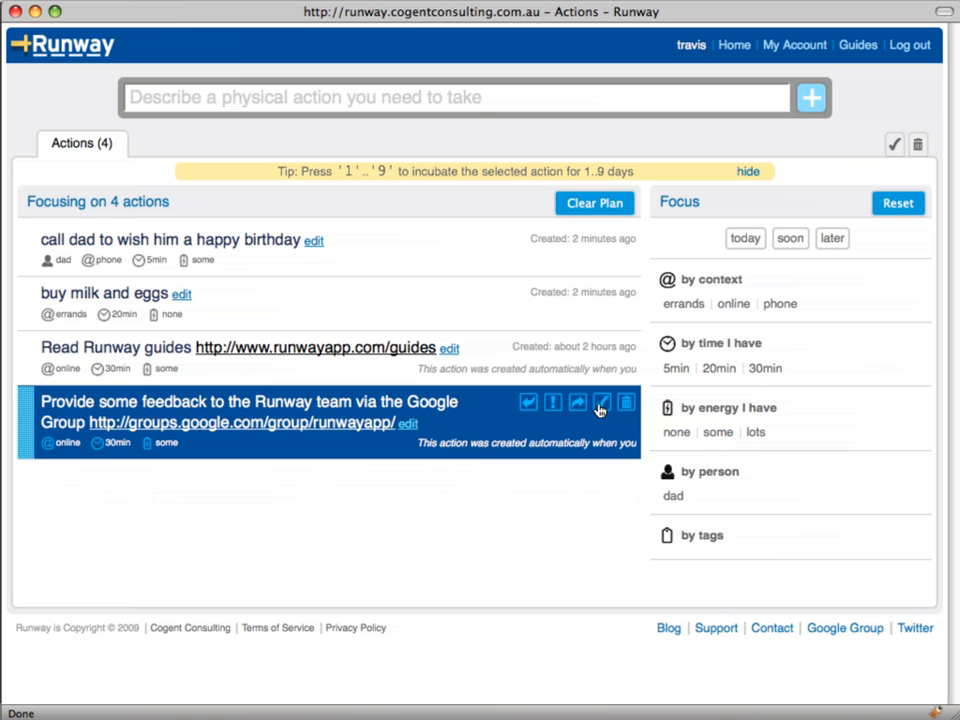
pyautogui.click(600, 404)
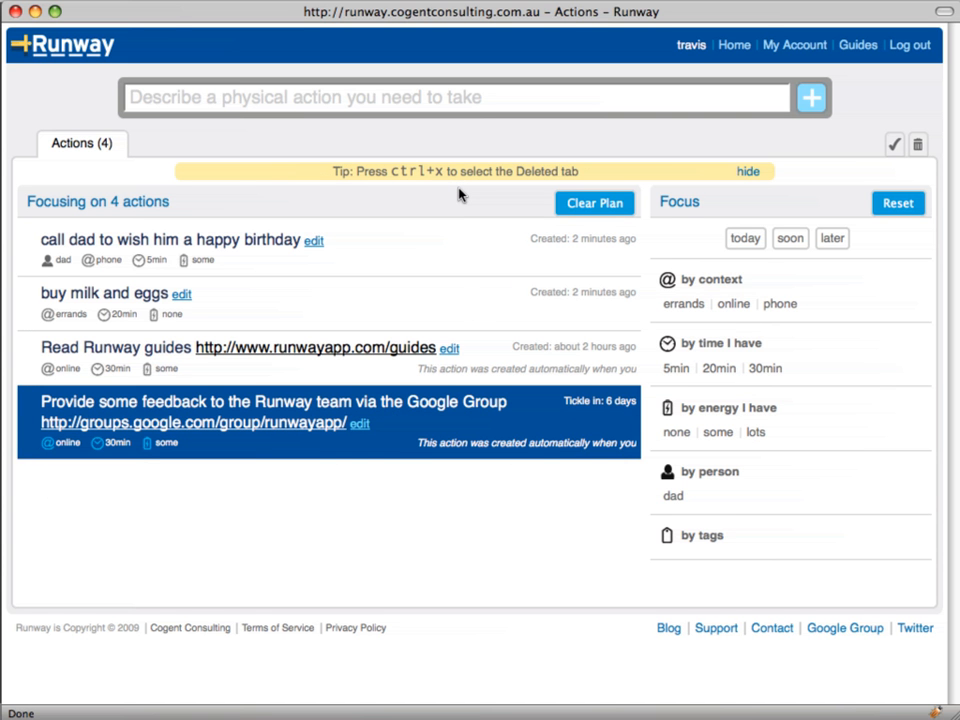
pyautogui.moveTo(456, 204)
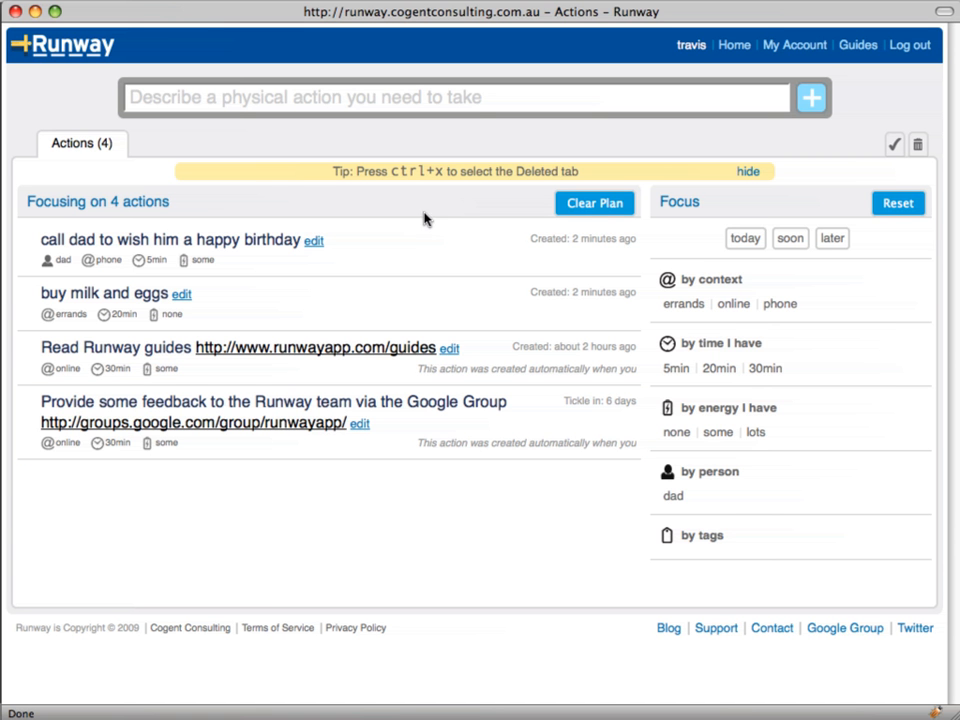
pyautogui.moveTo(552, 524)
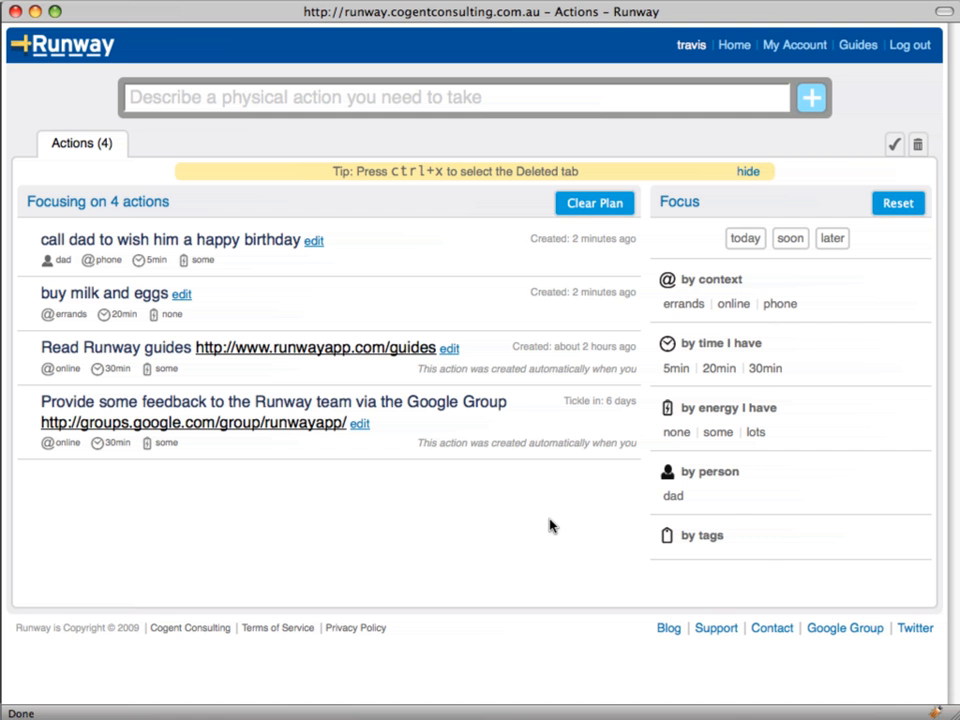
pyautogui.moveTo(520, 532)
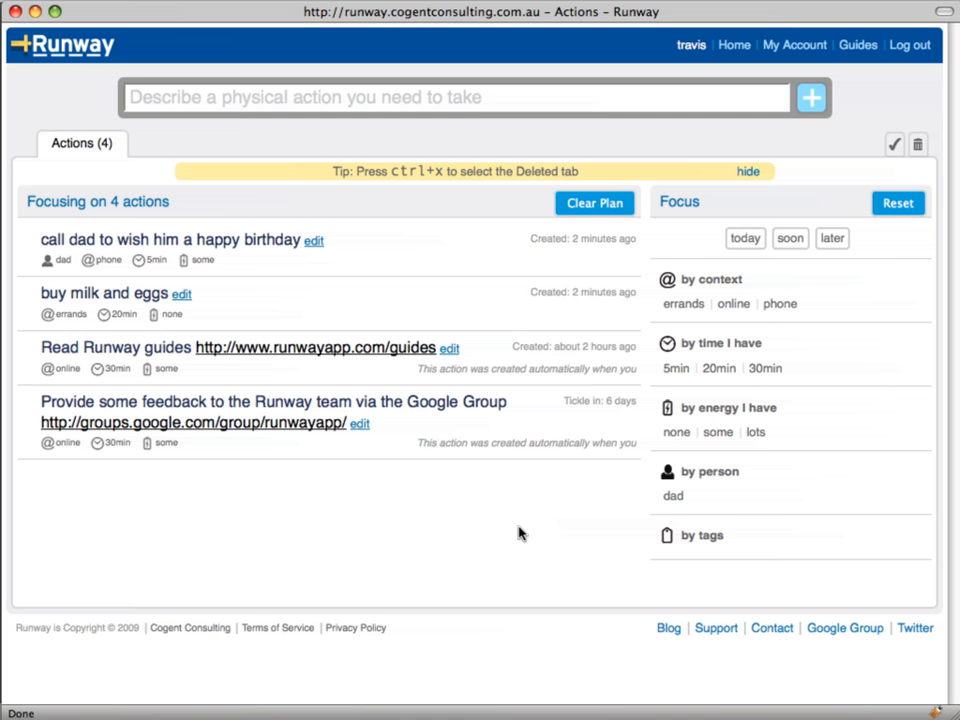
pyautogui.moveTo(478, 302)
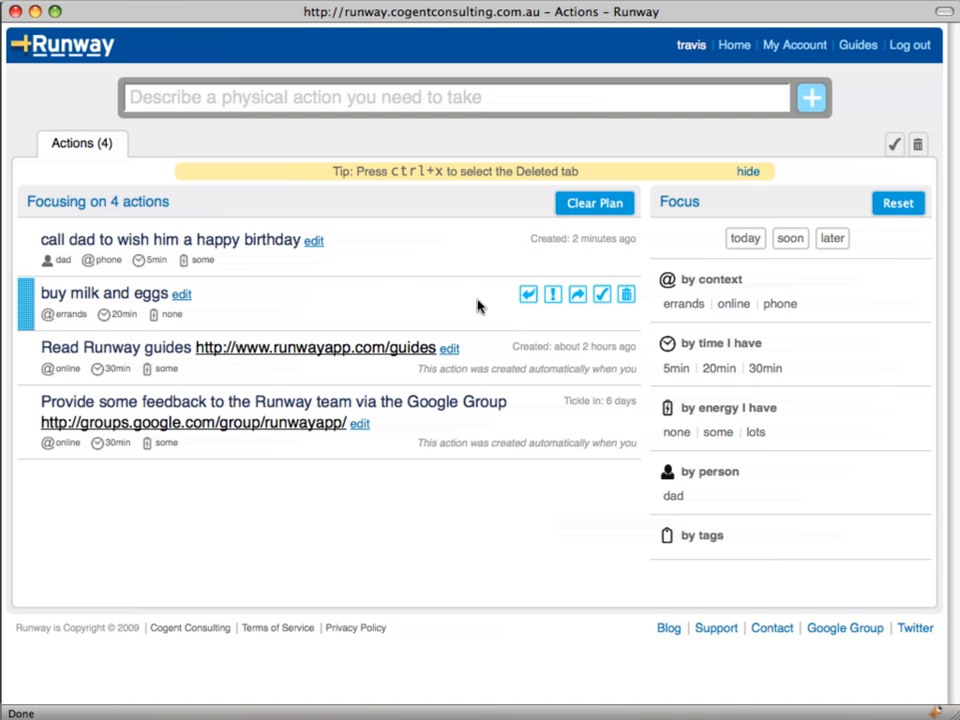
pyautogui.moveTo(628, 300)
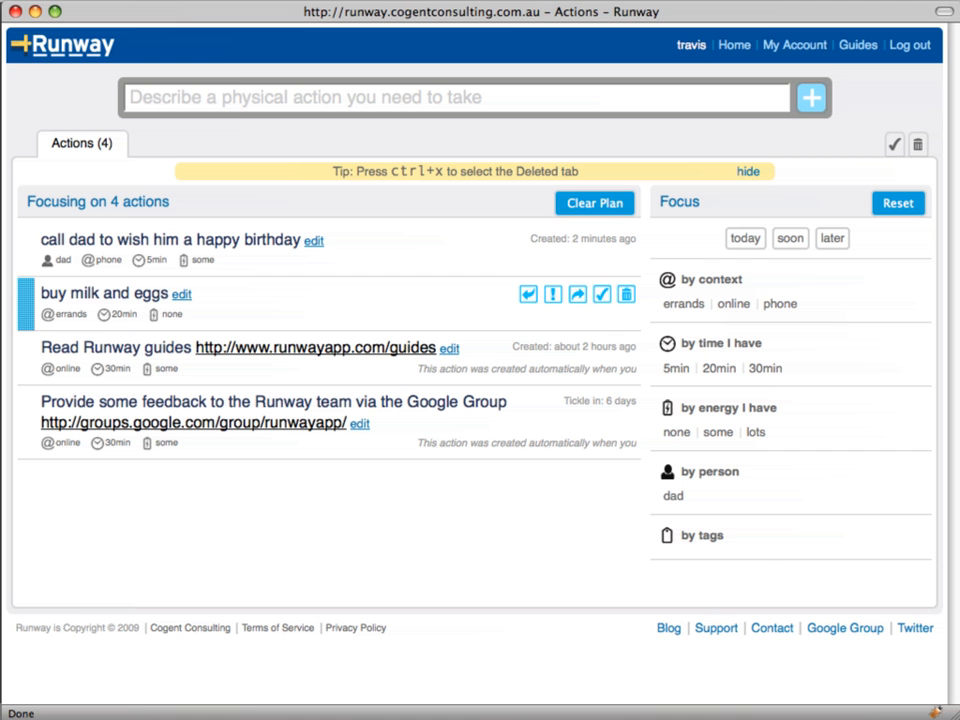
pyautogui.moveTo(588, 324)
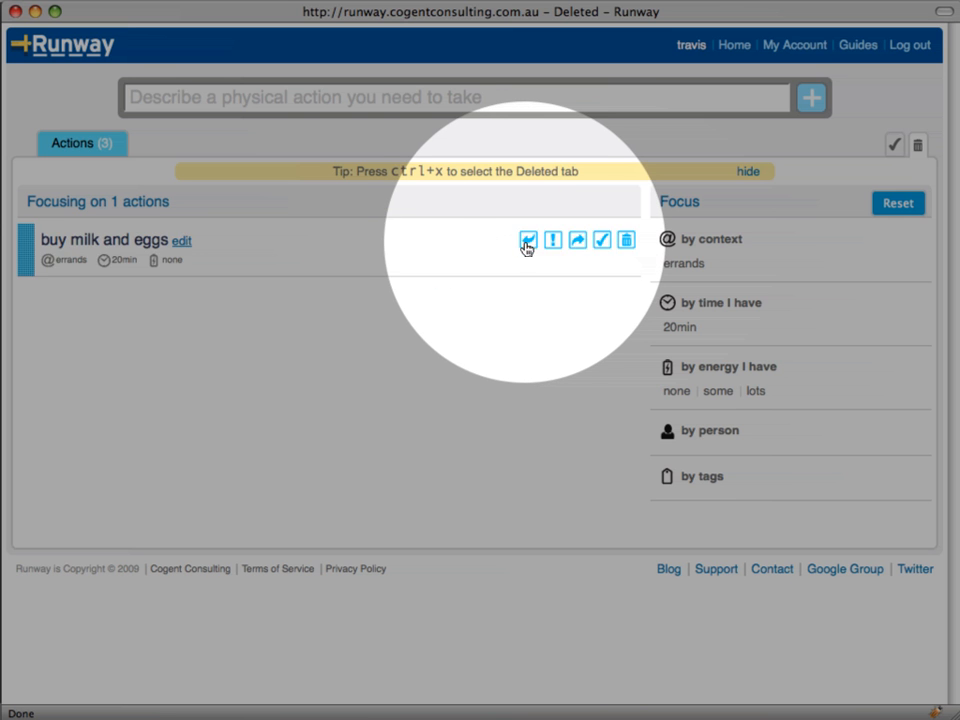
pyautogui.moveTo(528, 240)
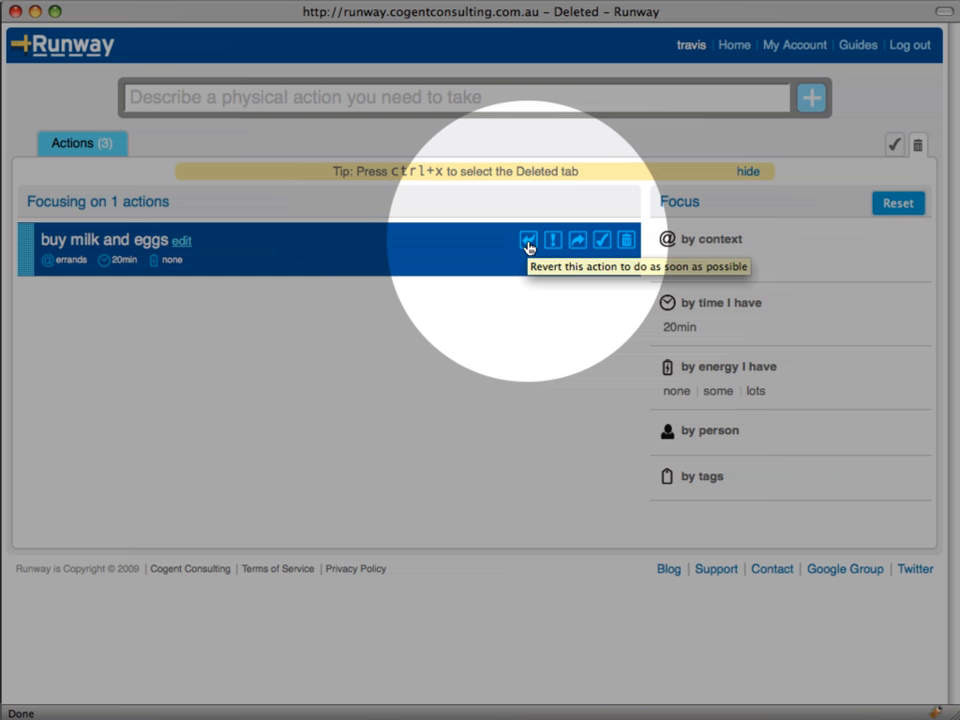
pyautogui.click(528, 240)
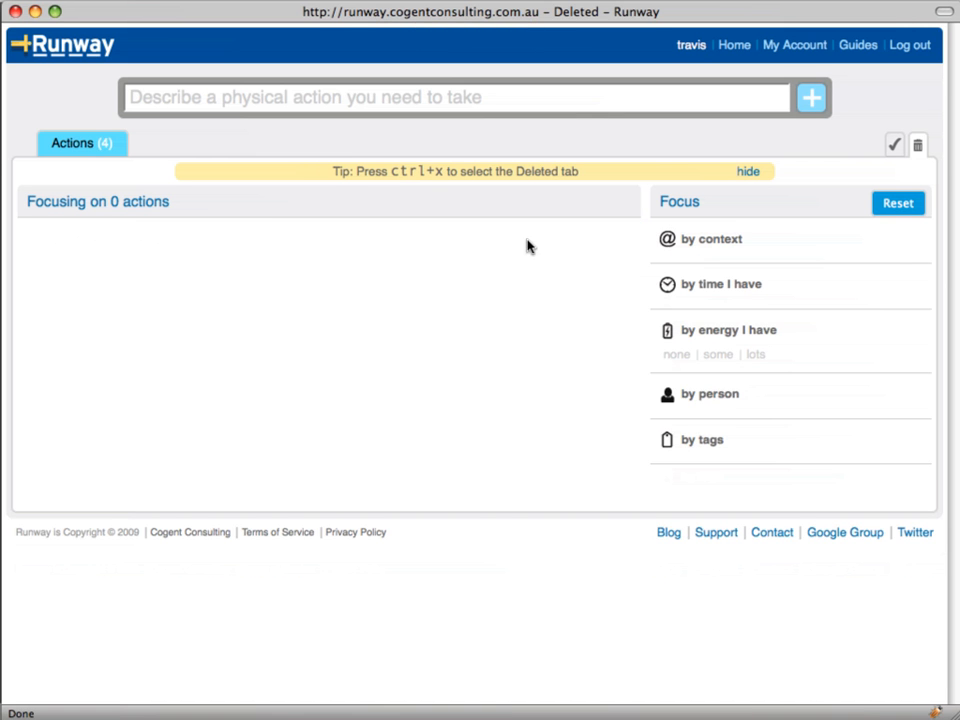
pyautogui.click(84, 144)
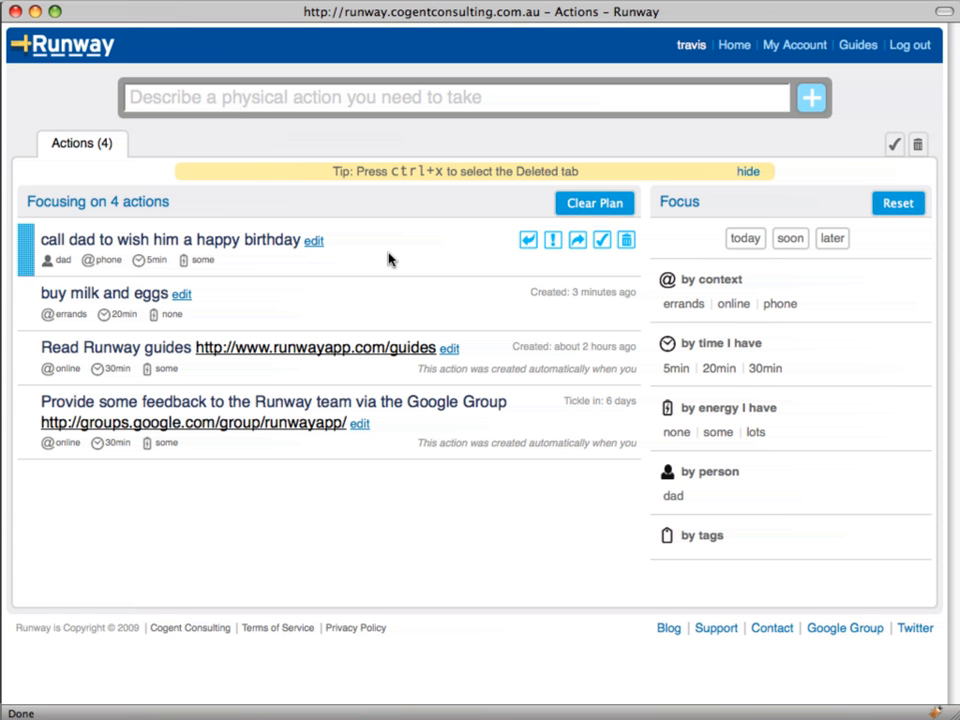
pyautogui.moveTo(382, 276)
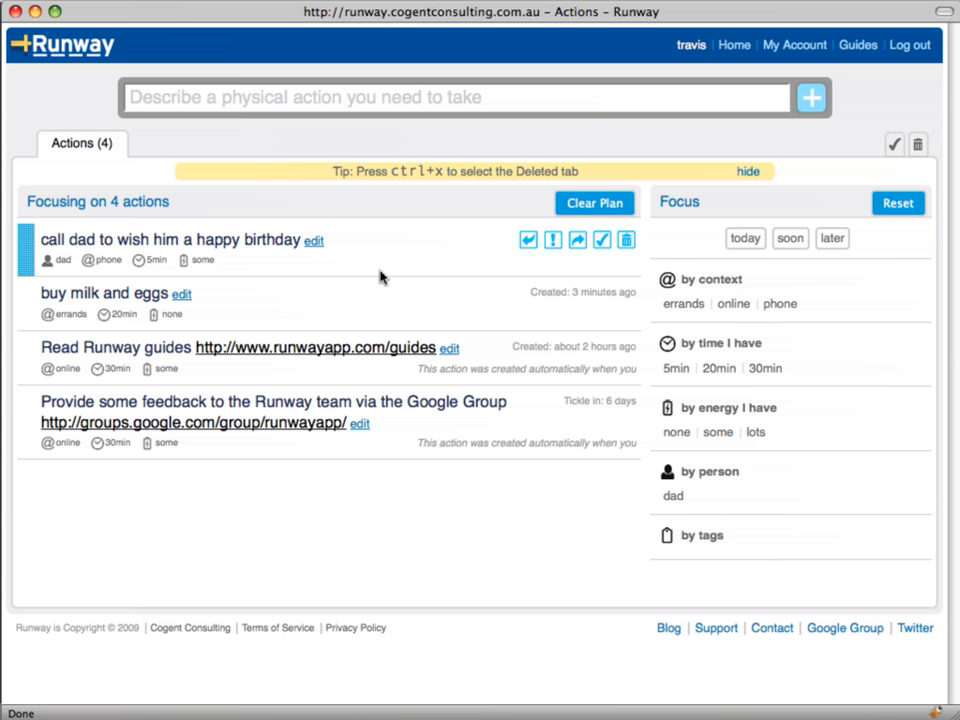
pyautogui.moveTo(448, 140)
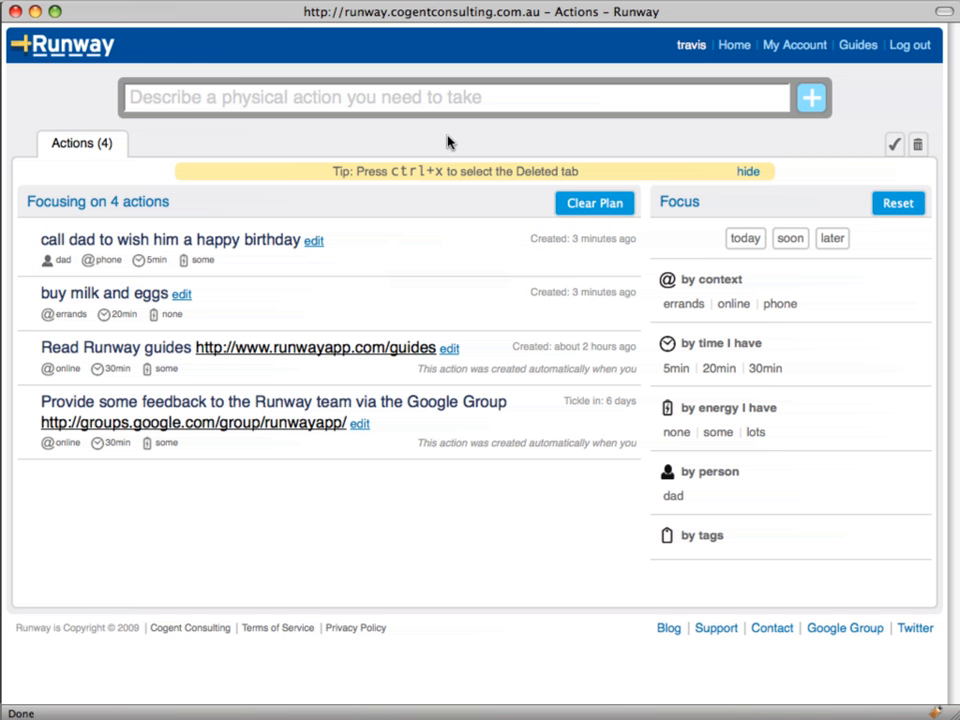